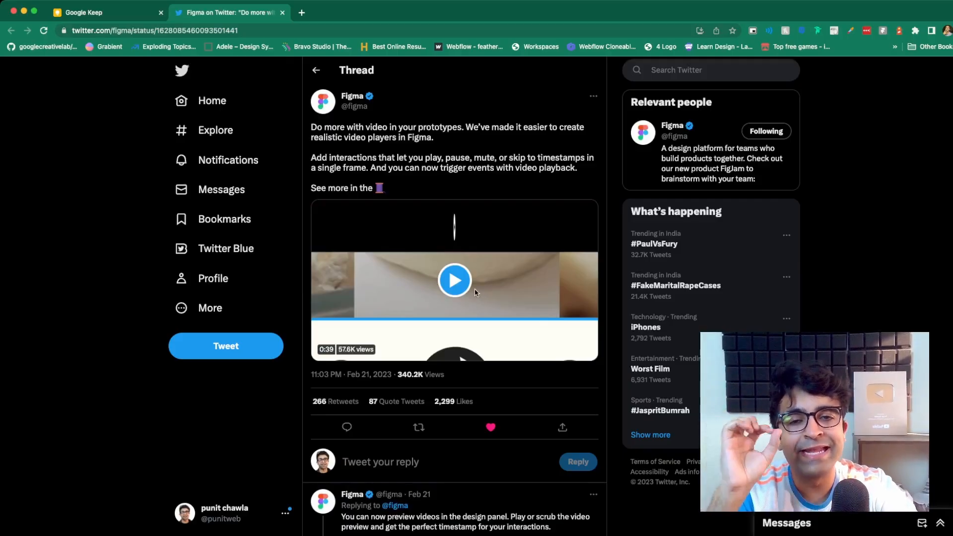
Play the soft roti recipe video in Figma's video-in-prototypes thread and skip ahead three times
scroll("down", 3)
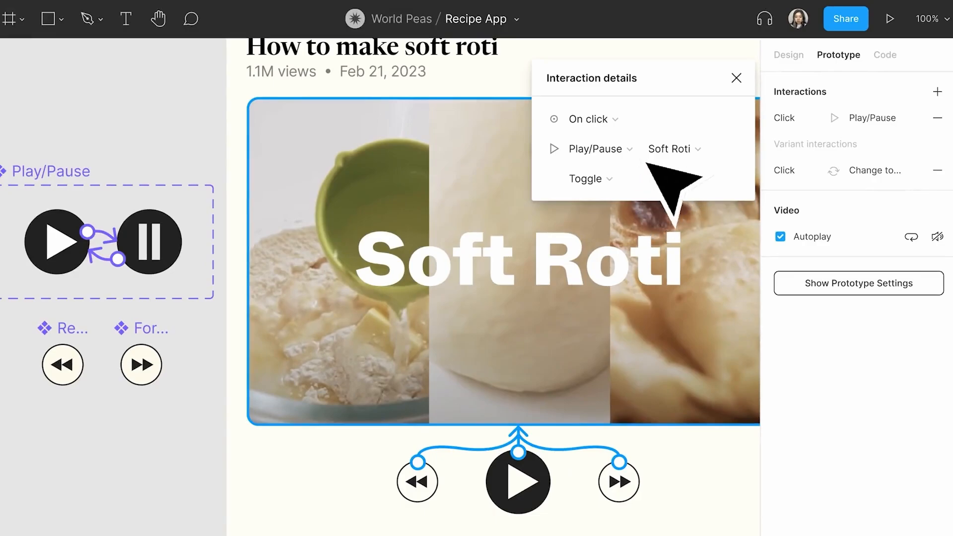
left_click(889, 19)
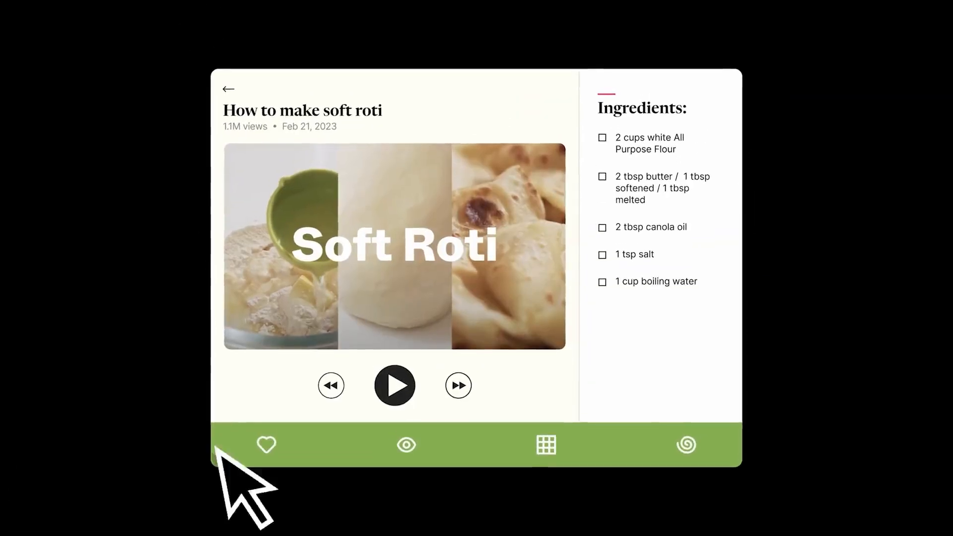
left_click(395, 385)
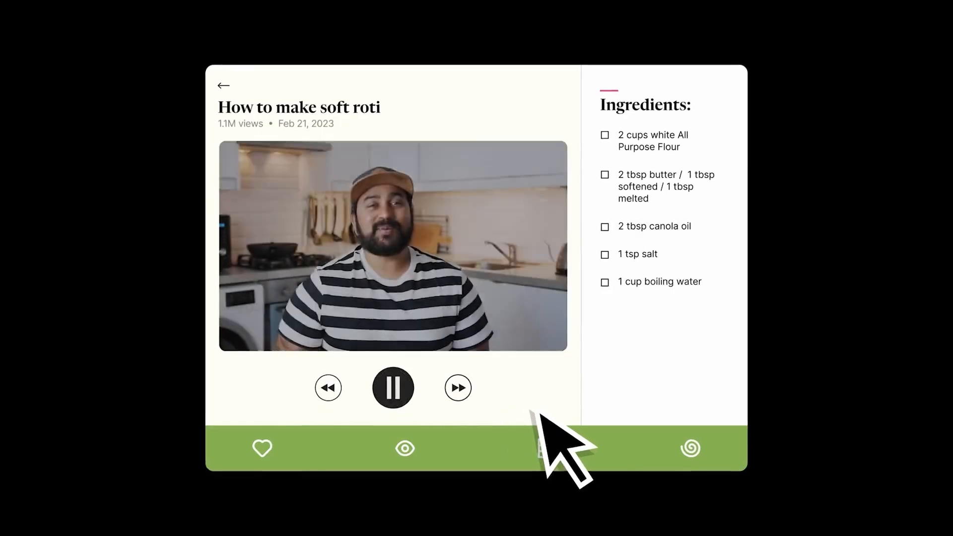
left_click(458, 390)
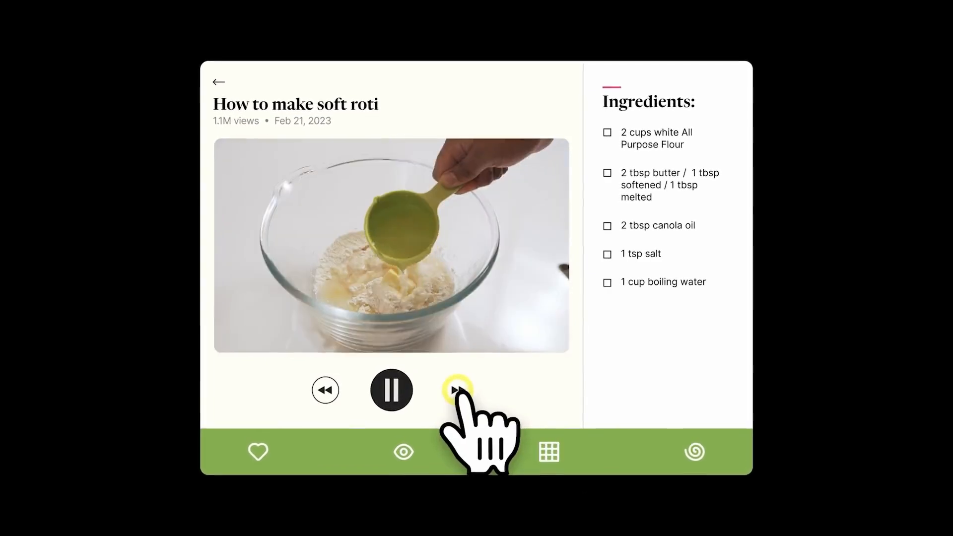
left_click(458, 390)
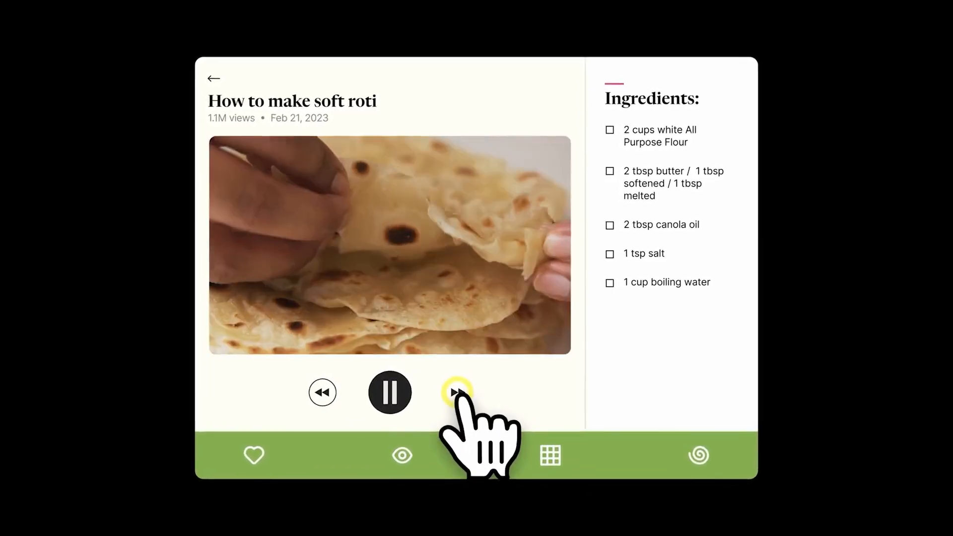
left_click(457, 392)
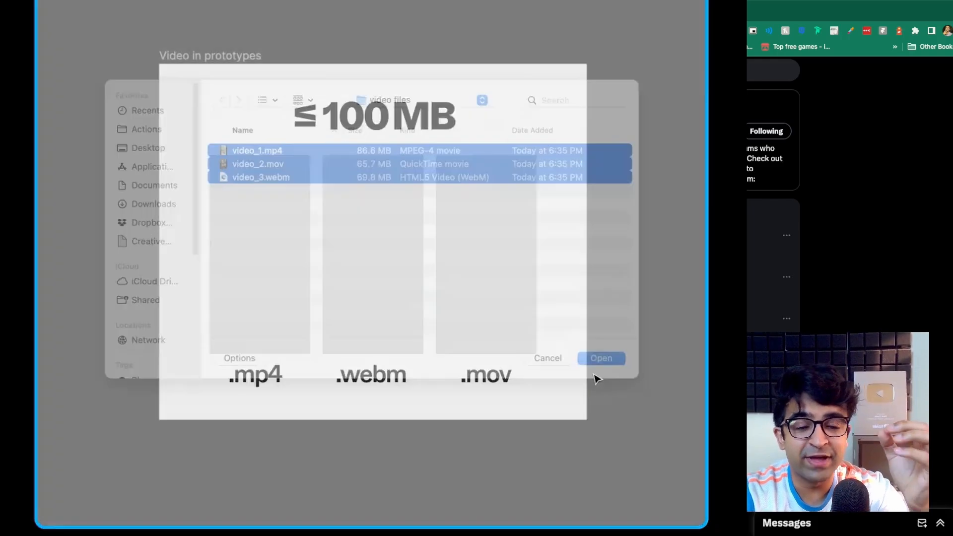
Import the three selected .mp4, .mov and .webm videos and preview the cooking clip fill
left_click(601, 358)
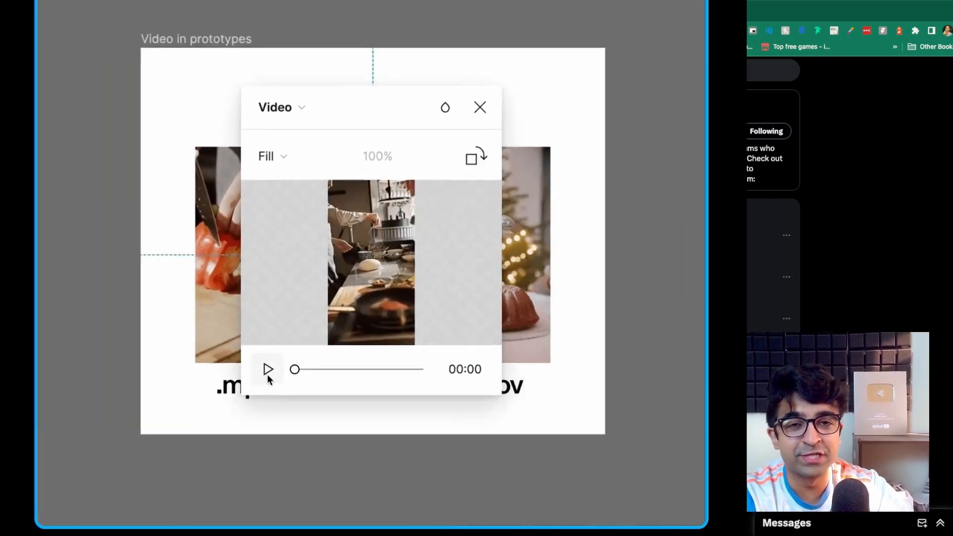
left_click(267, 369)
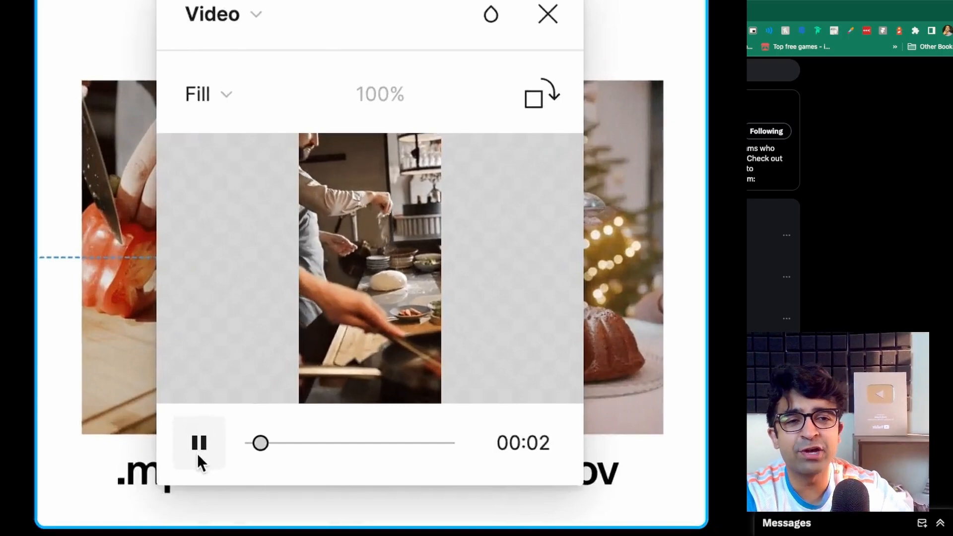
left_click(546, 14)
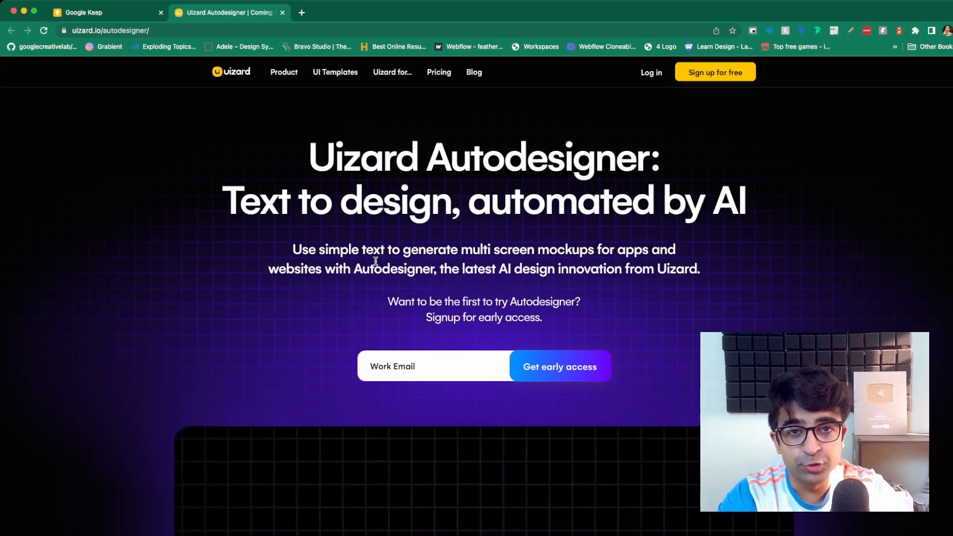
mouse_move(450, 168)
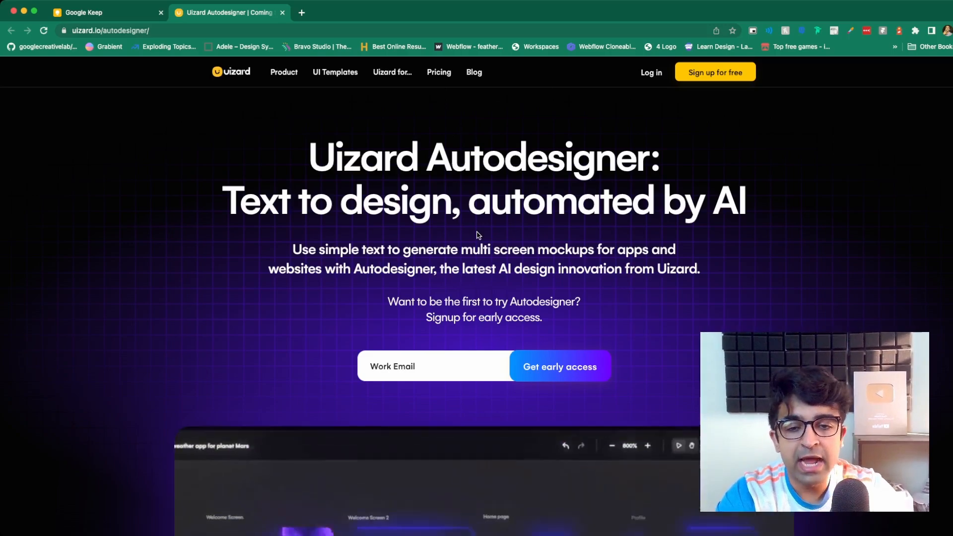
Generate Autodesigner screens from successive prompts, ending with the vegan pet food app
scroll("down", 3)
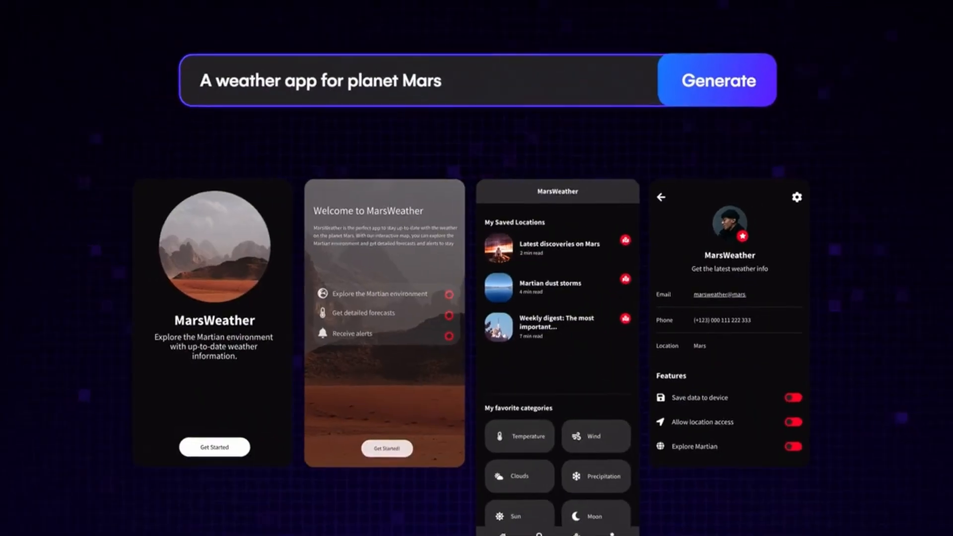
left_click(716, 80)
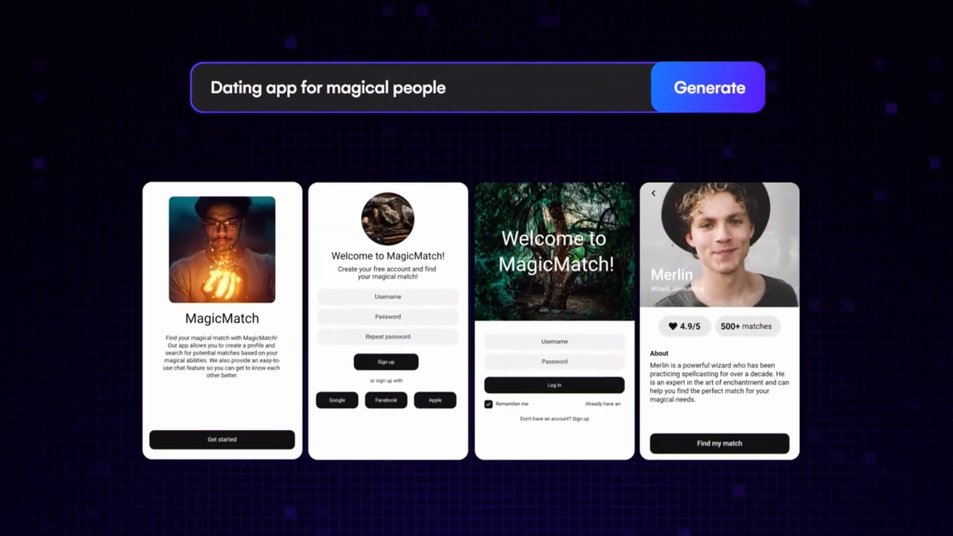
left_click(707, 87)
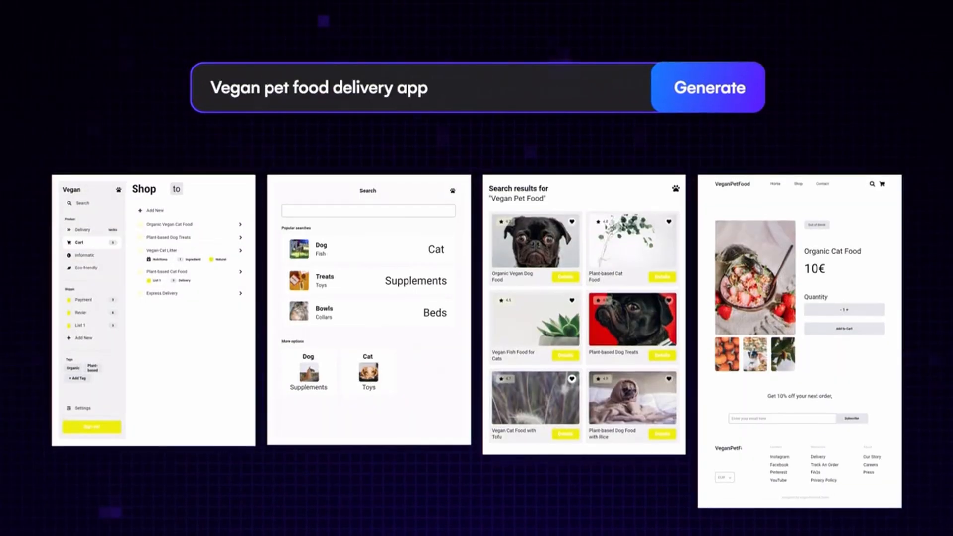
left_click(707, 87)
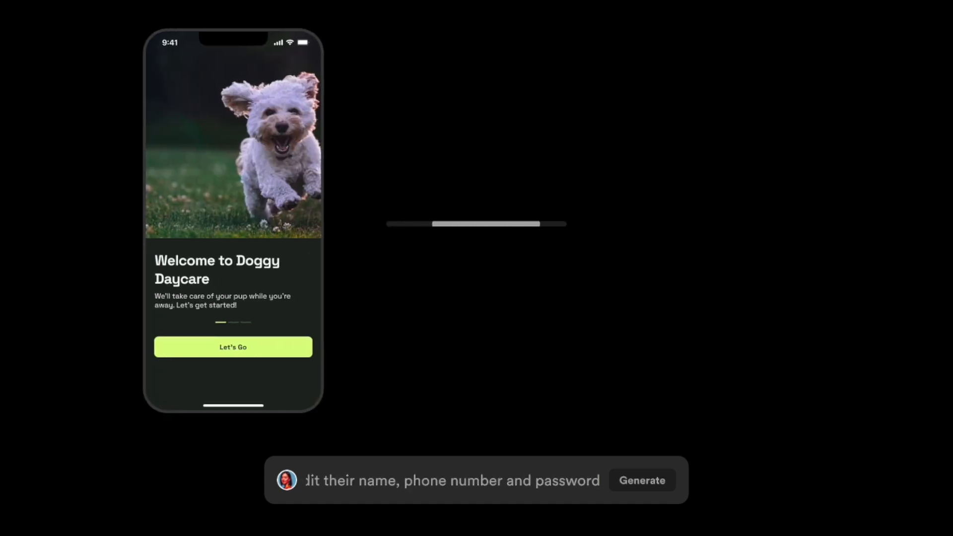
Generate the Doggy Daycare profile settings screen from 'A profile', then reach the product copy section
left_click(641, 480)
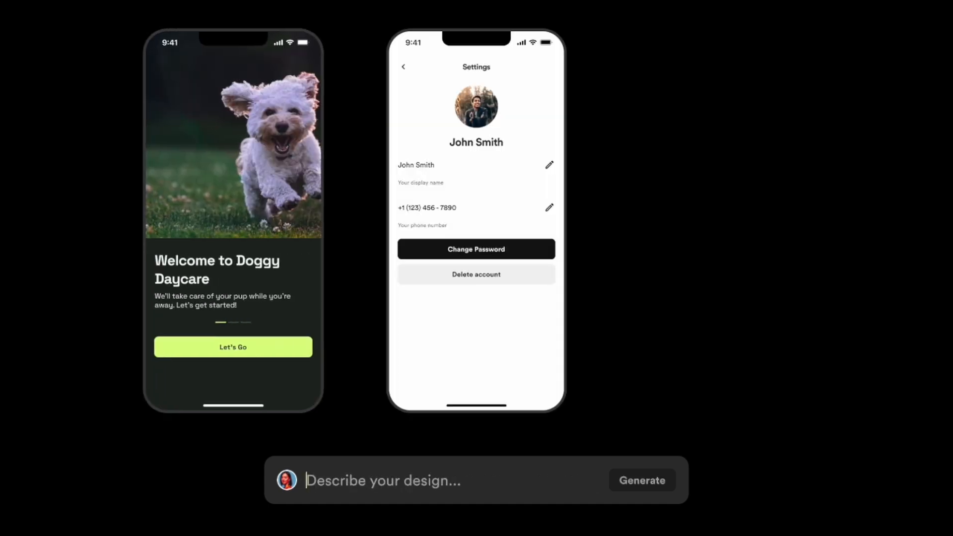
type("A profile")
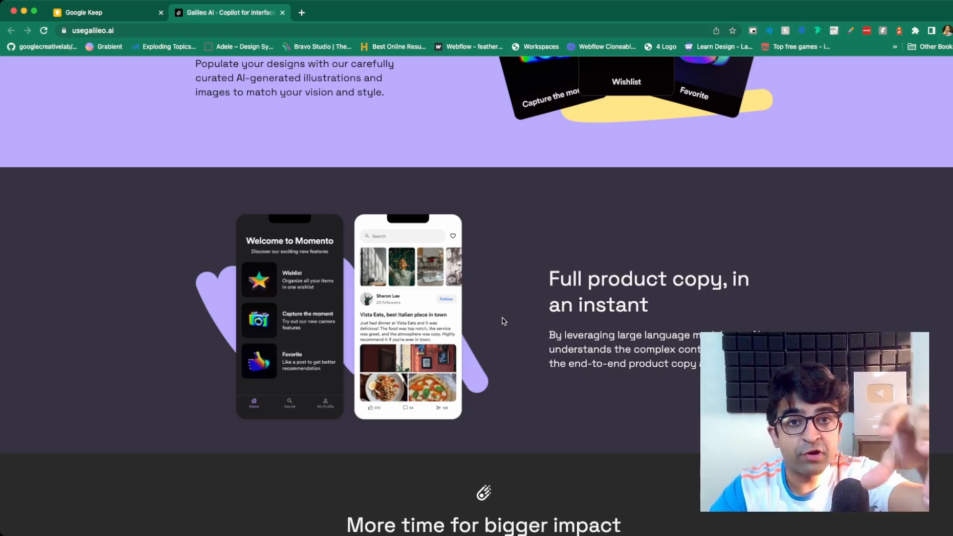
scroll("down", 3)
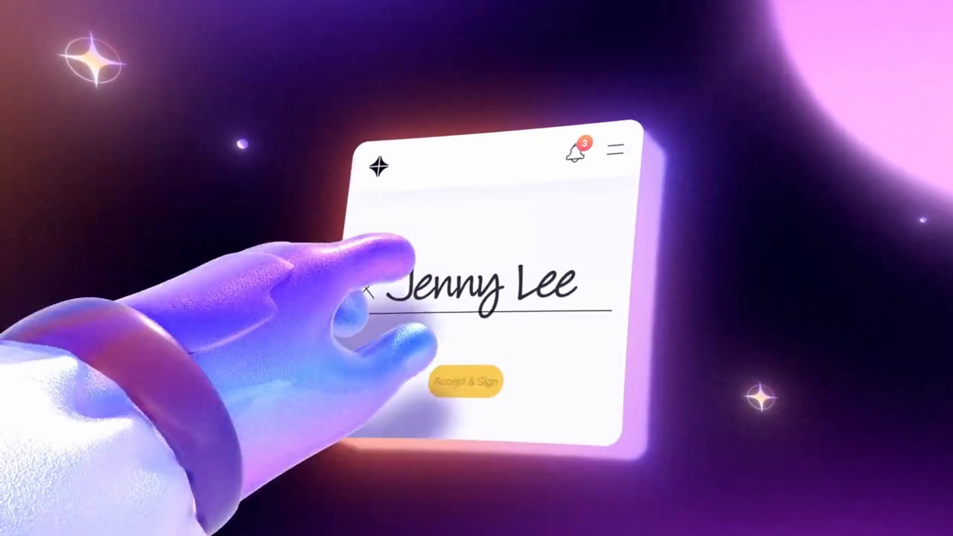
Play the Contra promo showing the Accept & Sign contract animation
left_click(466, 382)
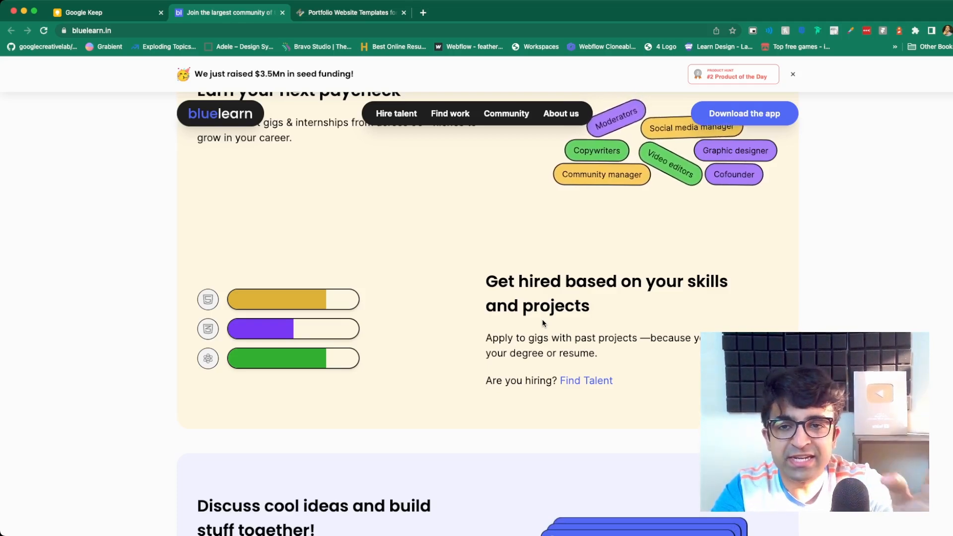
mouse_move(418, 344)
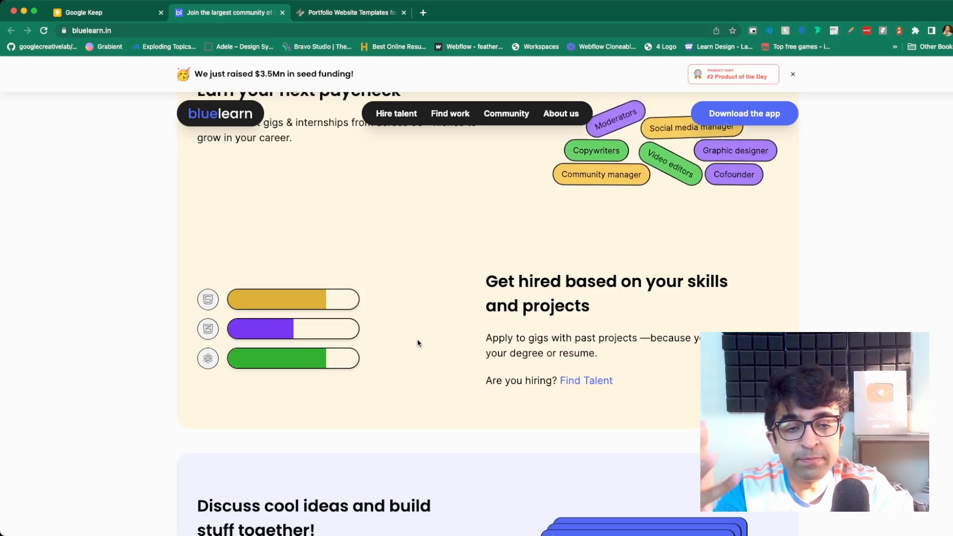
Scroll BlueLearn's homepage down to the discussing-ideas and networking-with-smart-people sections
scroll("down", 3)
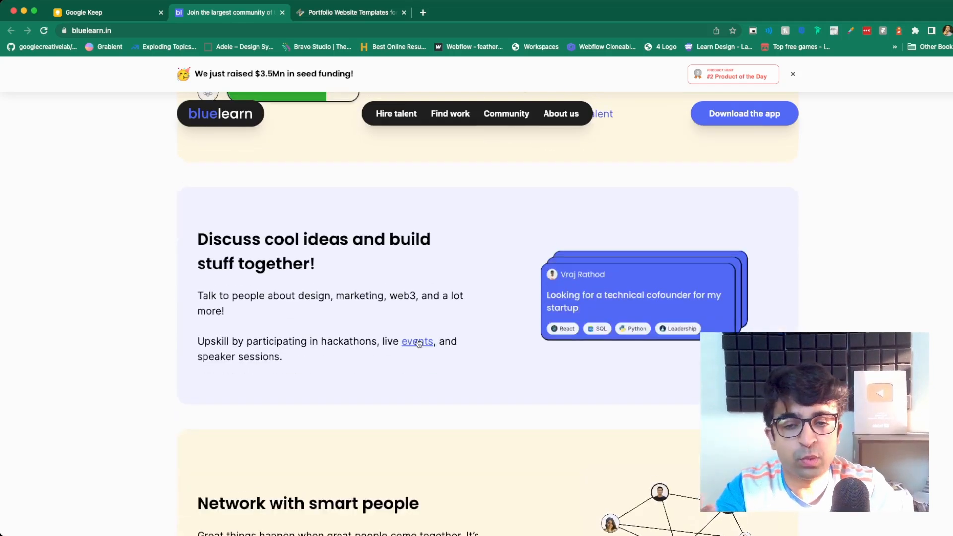
scroll("down", 3)
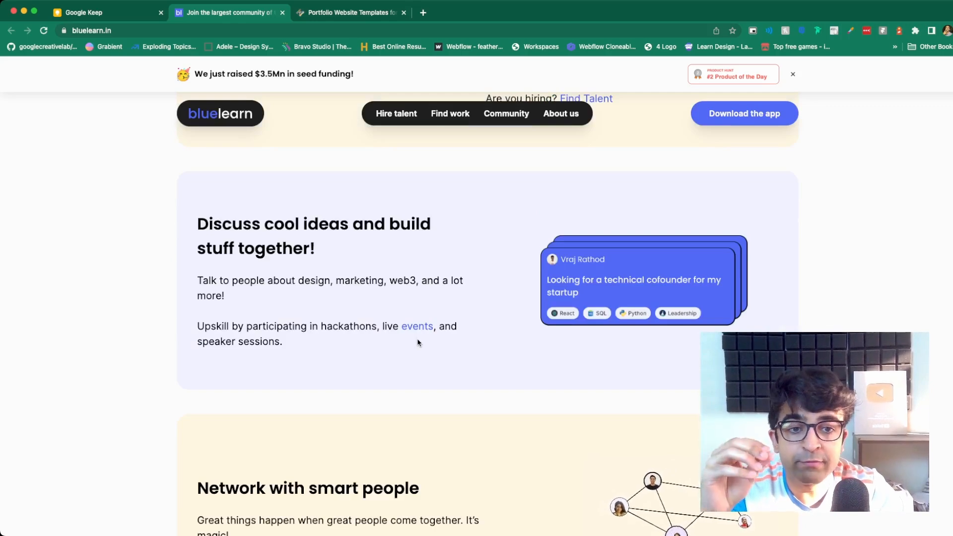
scroll("down", 3)
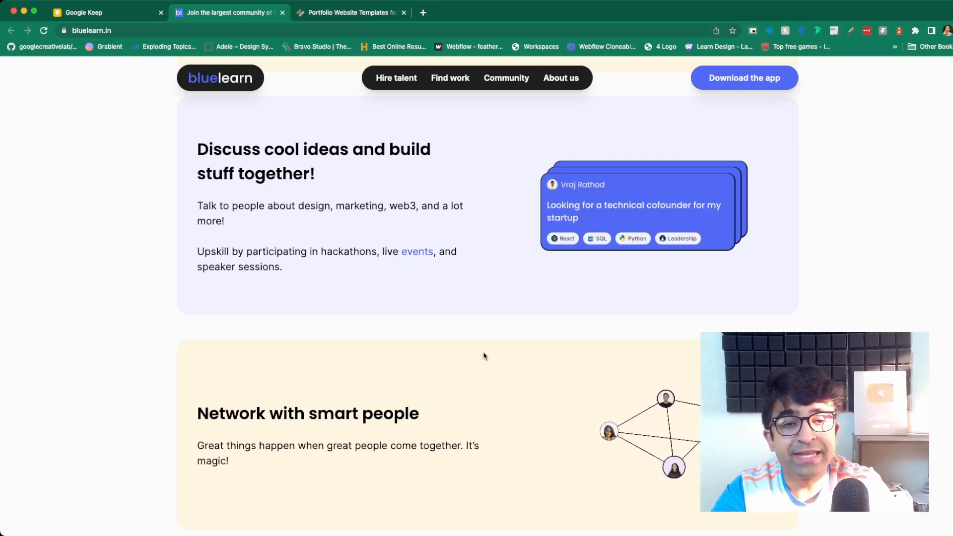
mouse_move(486, 237)
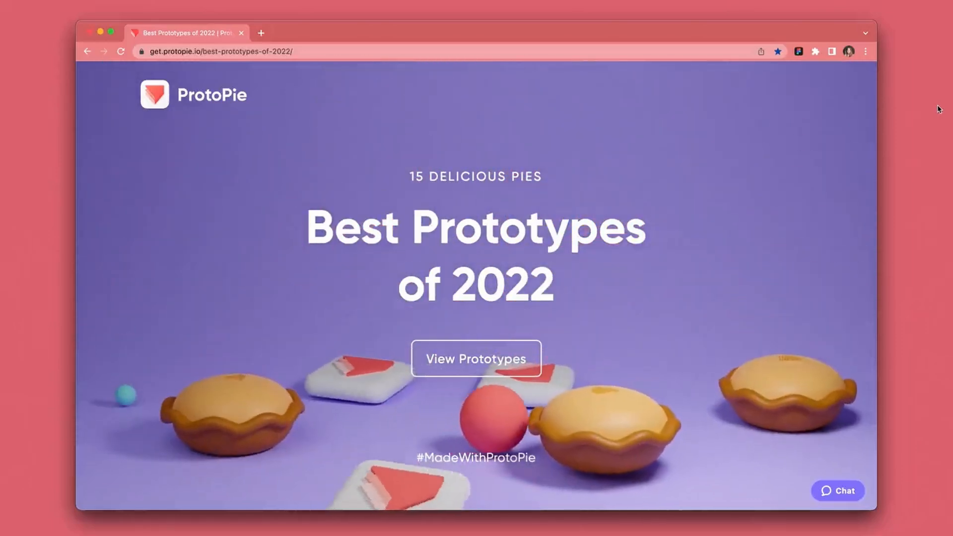
Open the ProtoPie Quick Start course and scroll through its video lesson cards
left_click(477, 359)
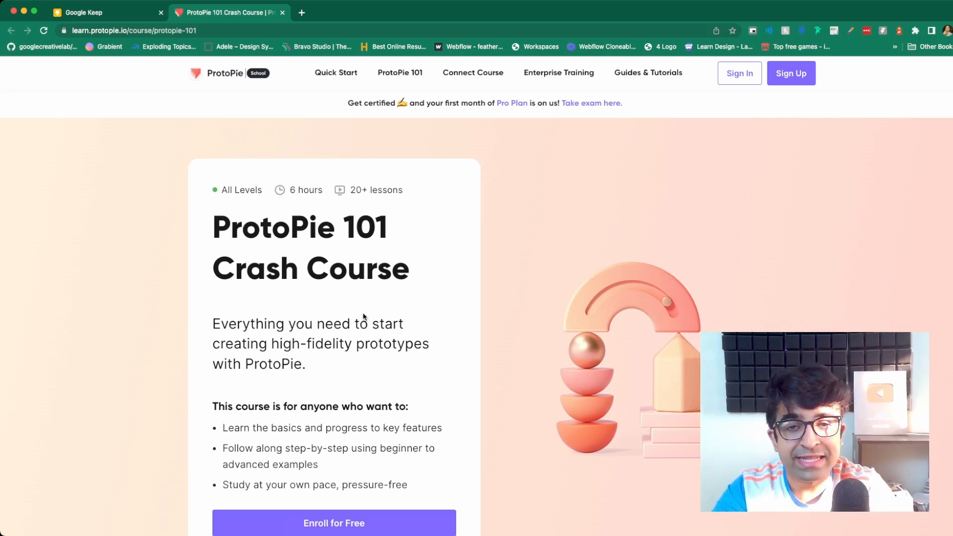
scroll("down", 3)
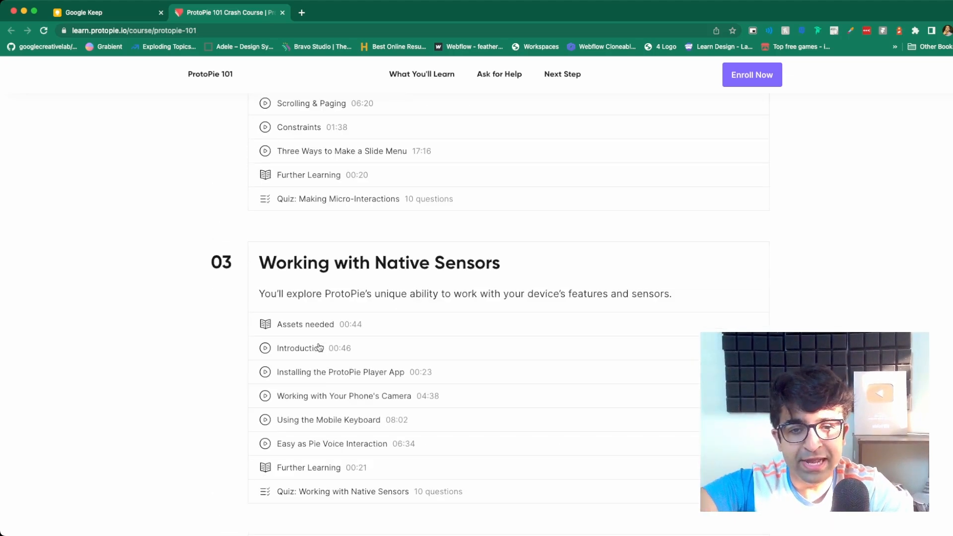
scroll("down", 3)
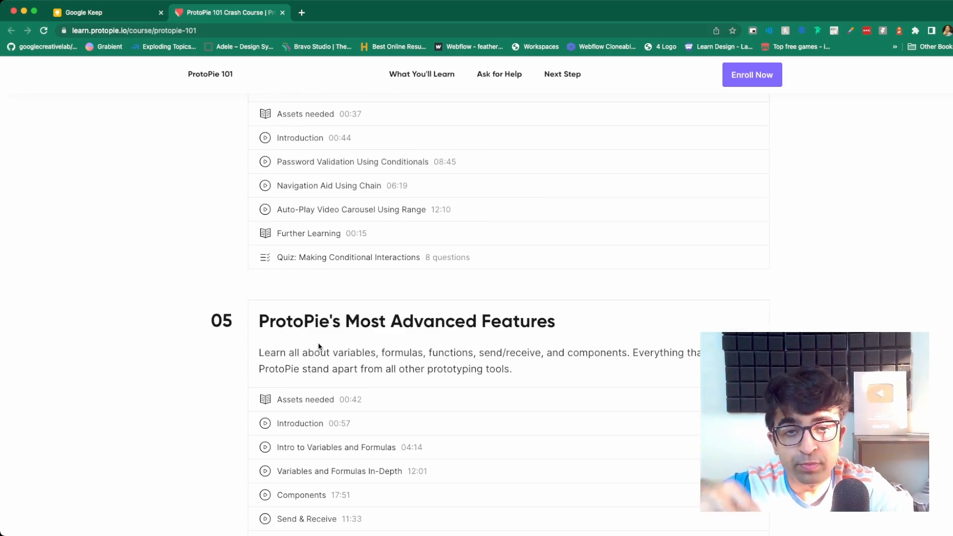
scroll("down", 3)
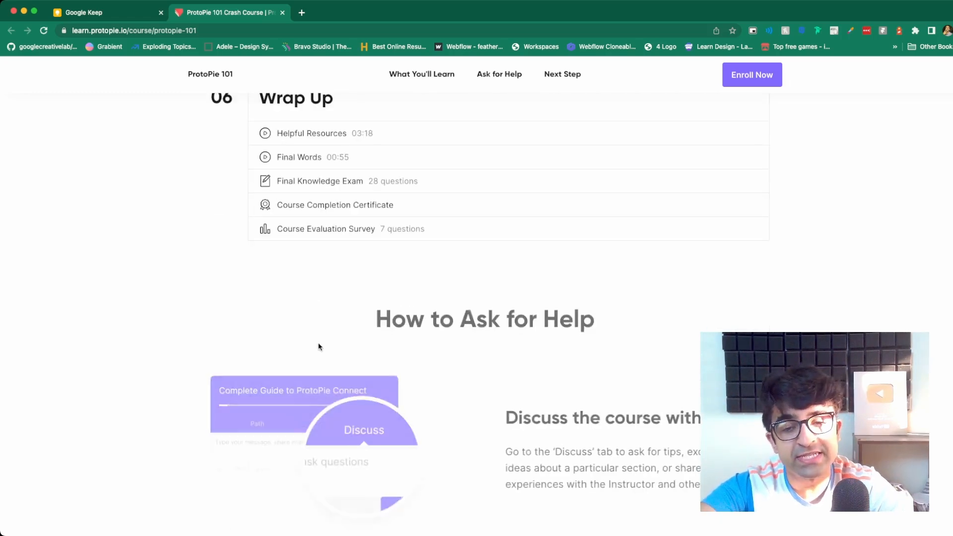
scroll("down", 3)
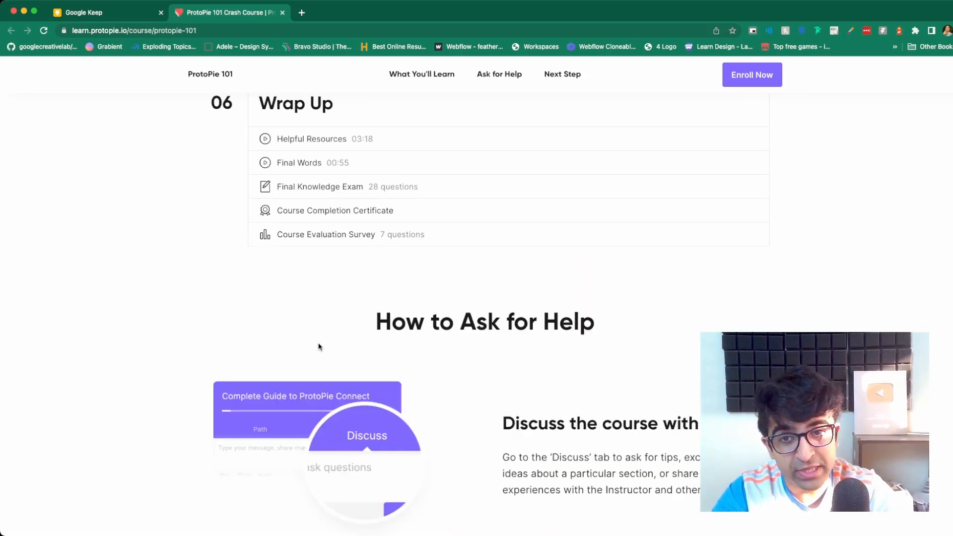
scroll("down", 3)
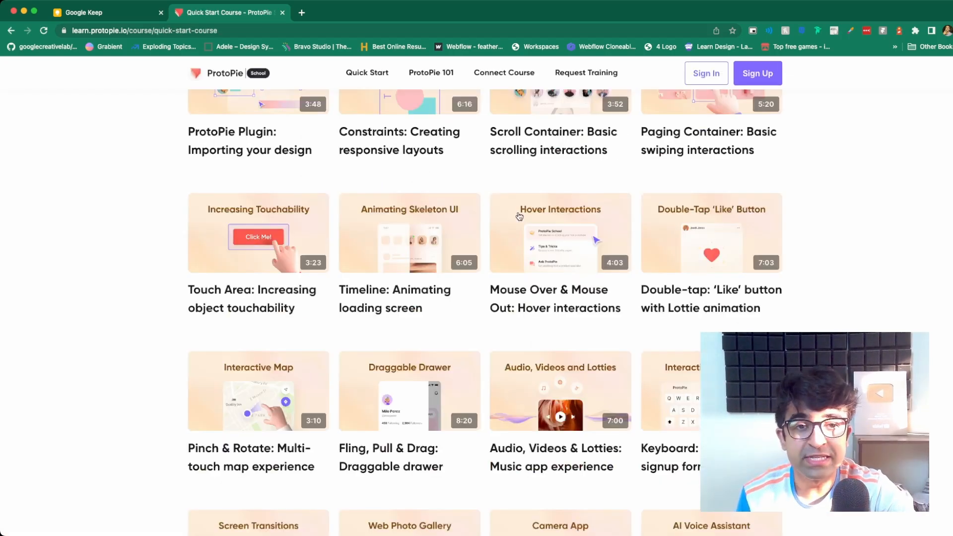
mouse_move(406, 257)
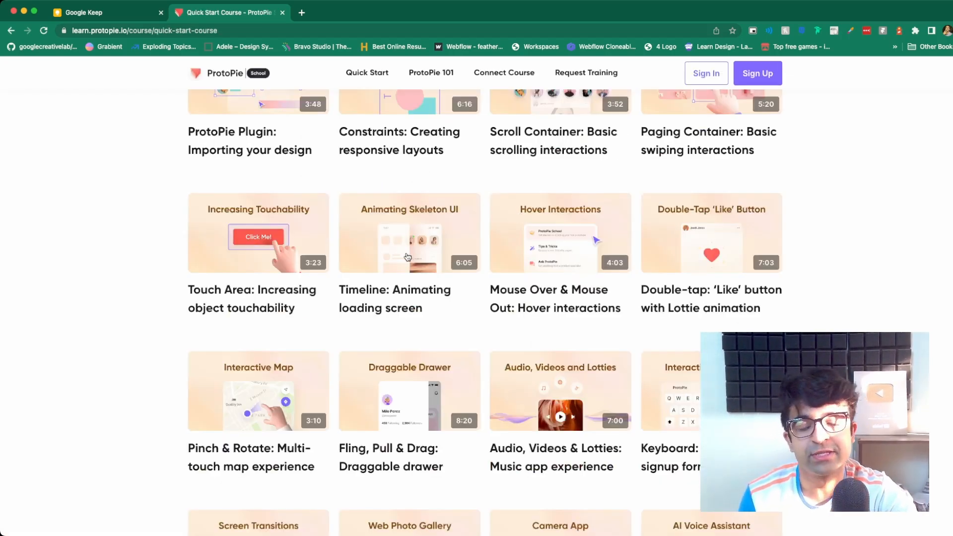
scroll("down", 3)
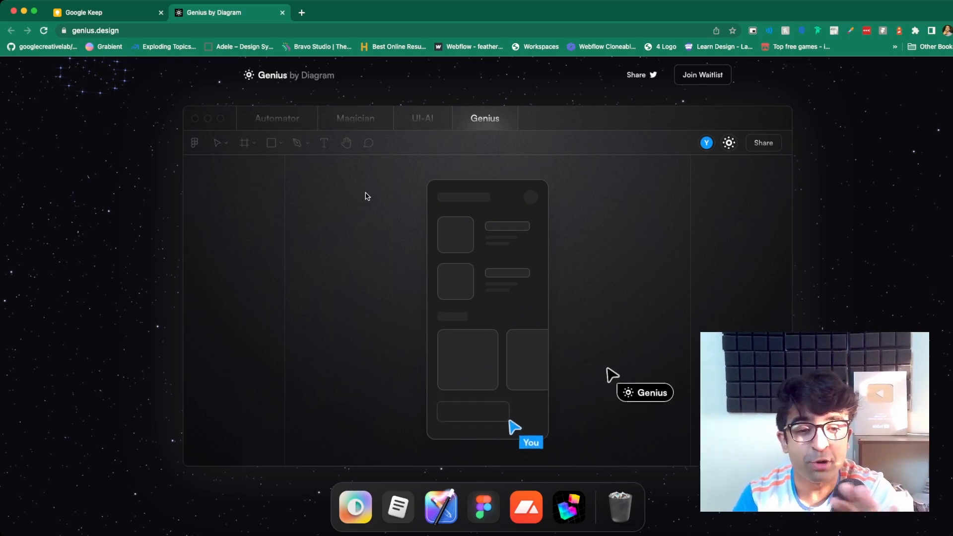
mouse_move(474, 407)
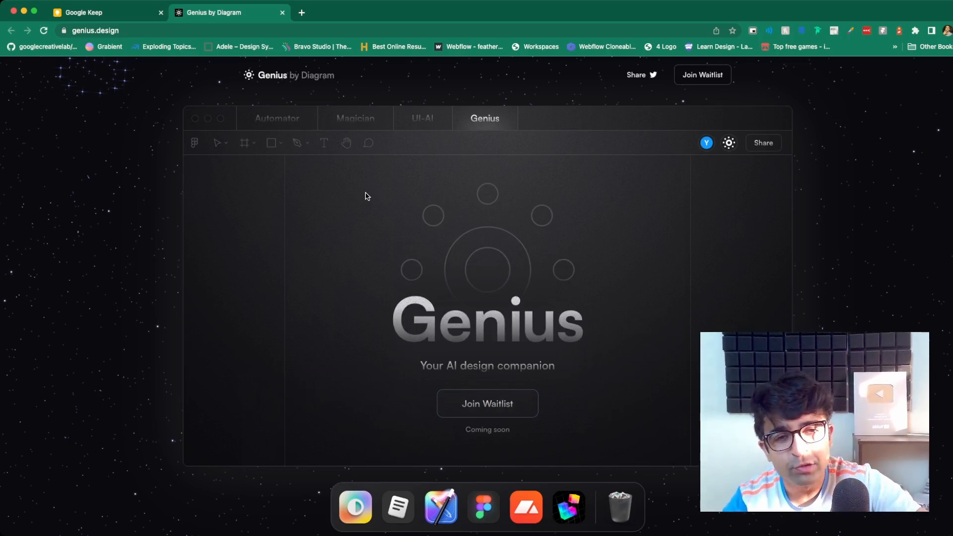
mouse_move(615, 325)
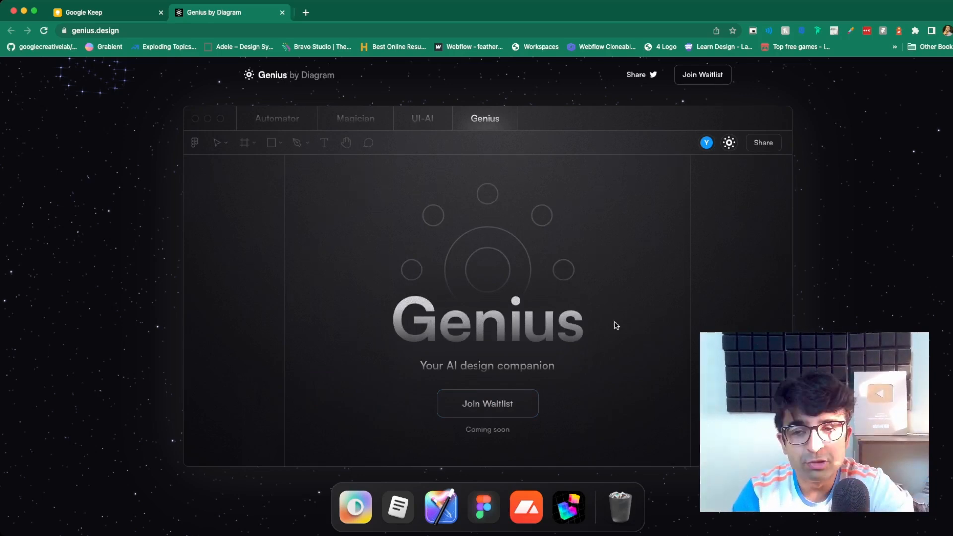
mouse_move(656, 382)
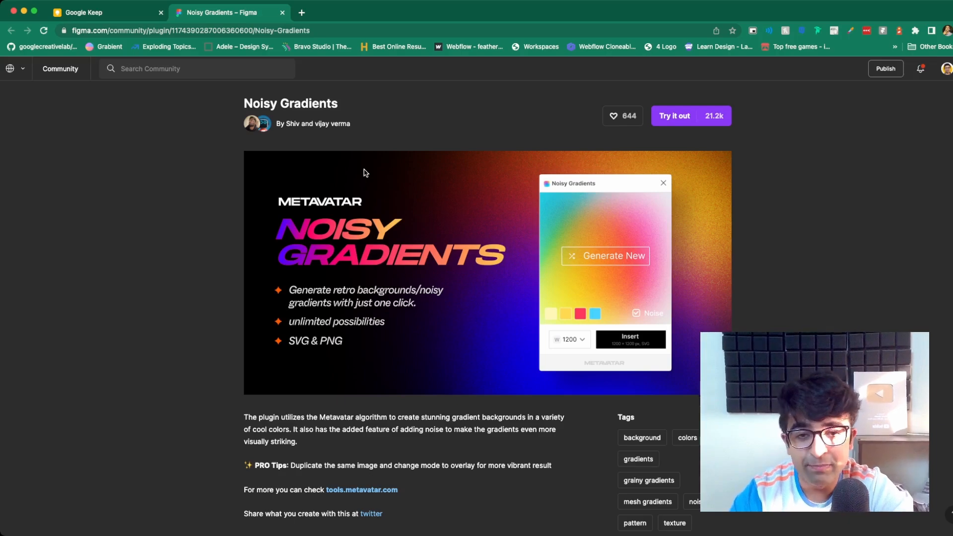
Scroll the Noisy Gradients plugin page and open creator vijay verma's profile
scroll("down", 3)
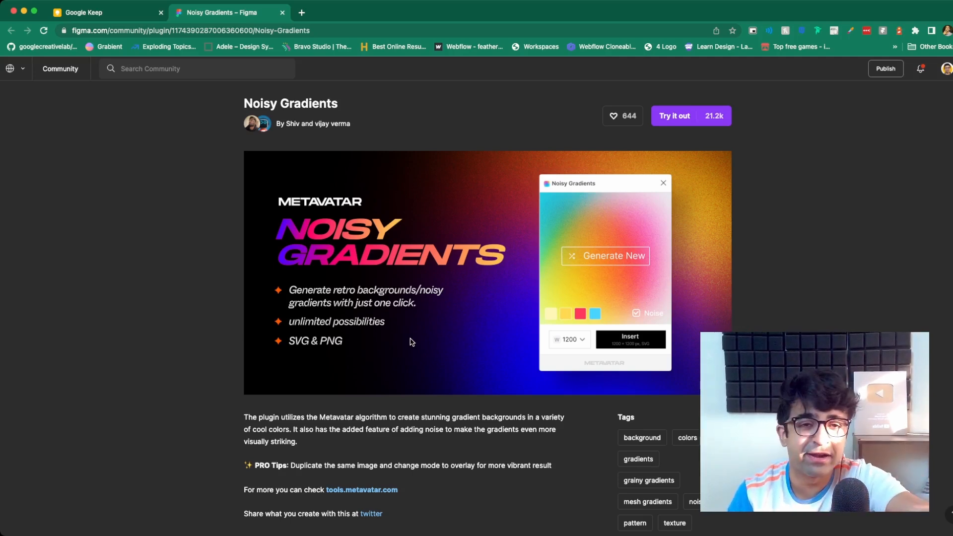
left_click(312, 124)
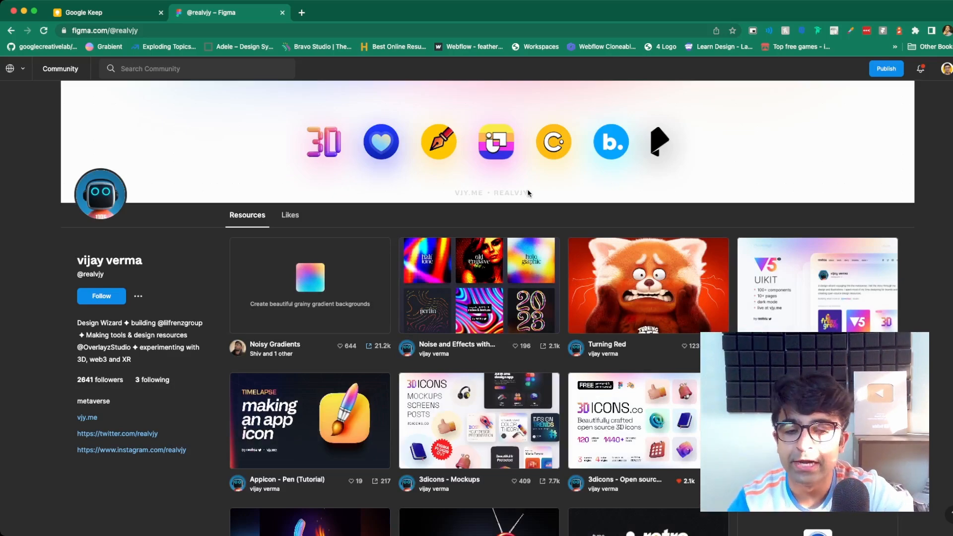
Scroll through vijay verma's published resources, including Noisy Gradients
scroll("down", 3)
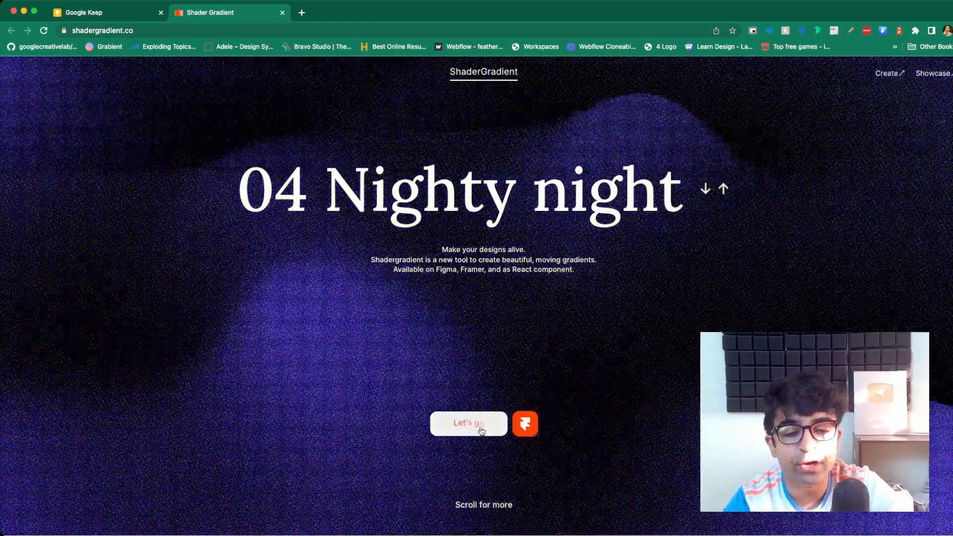
Launch the ShaderGradient customizer for the 'Nighty night' gradient via Let's go
left_click(468, 423)
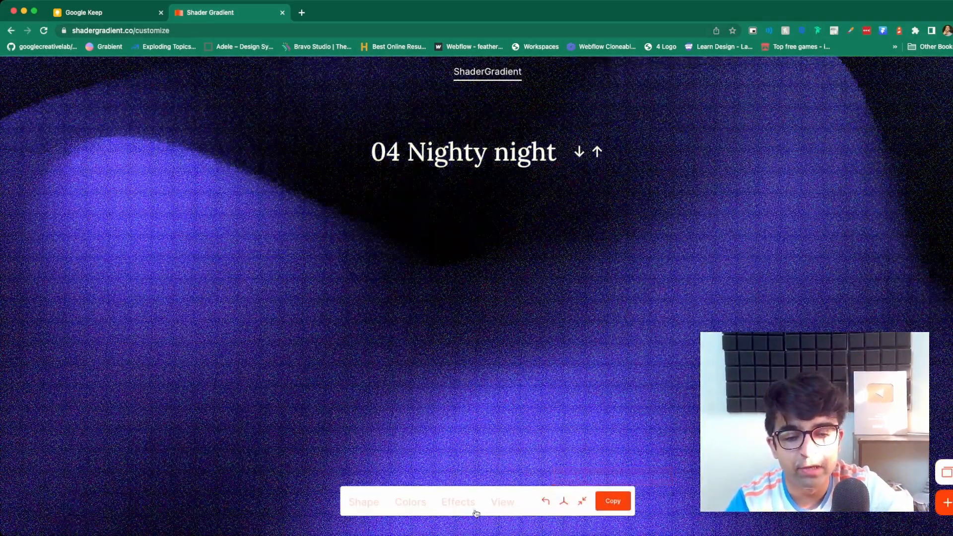
Raise the Nighty night gradient's speed to 0.5 and noise strength to 3.9, trying Sphere before Water
left_click(363, 501)
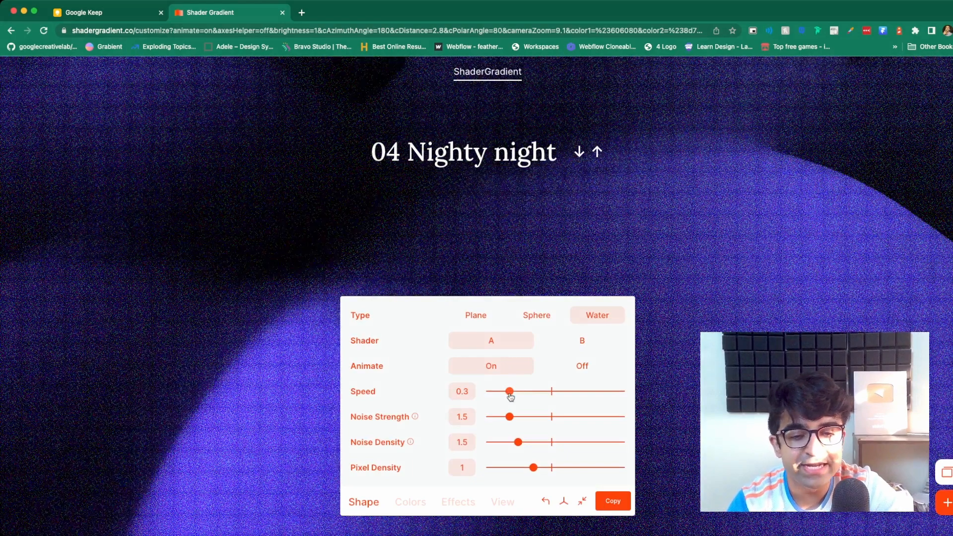
left_click_drag(510, 392, 536, 392)
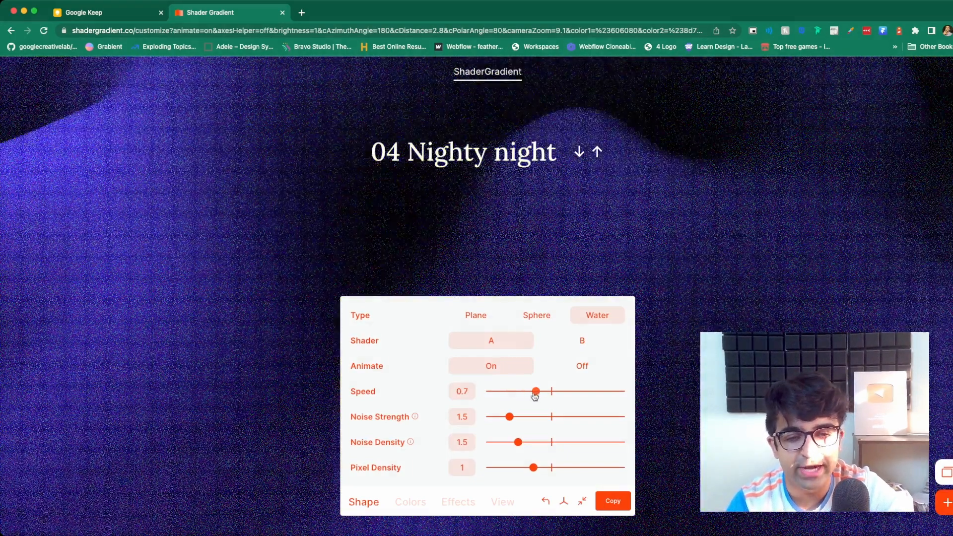
left_click_drag(536, 391, 521, 392)
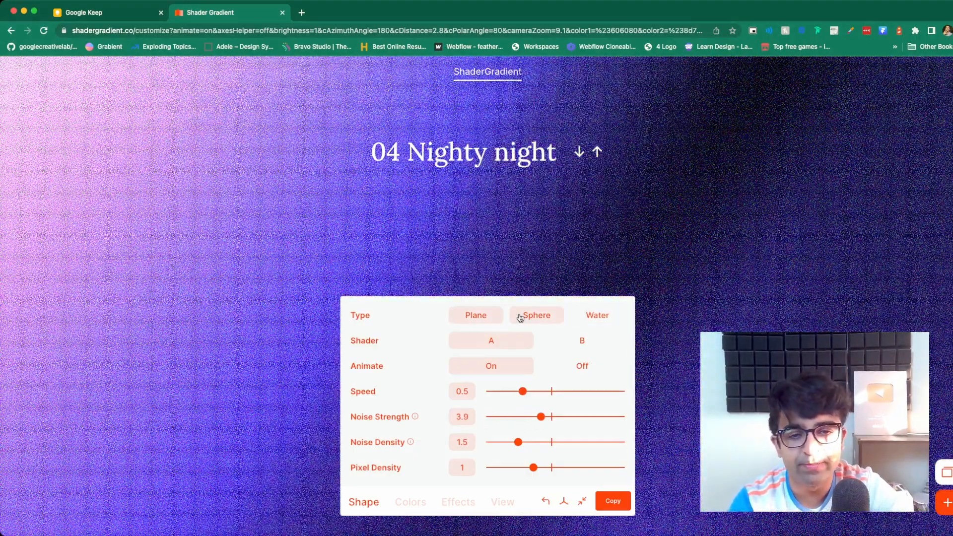
left_click(537, 315)
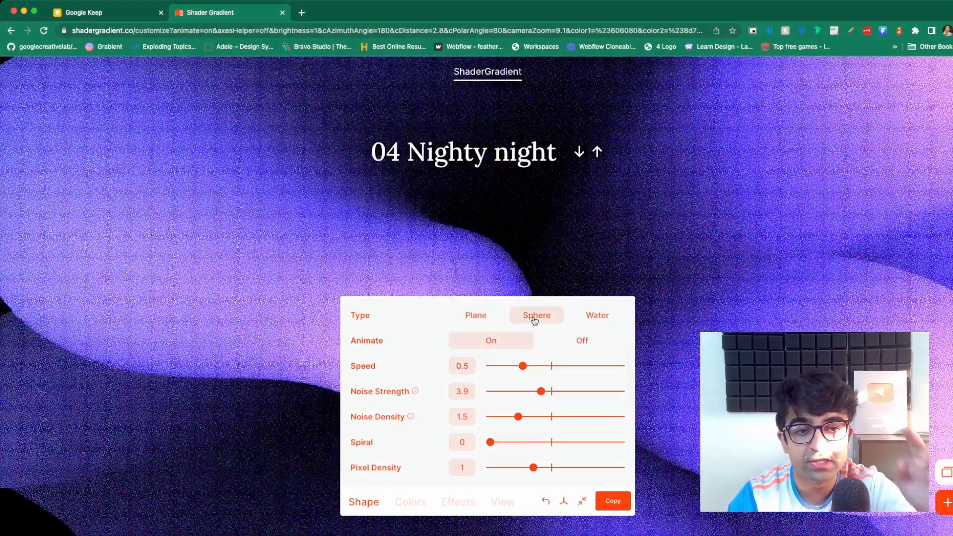
left_click(597, 315)
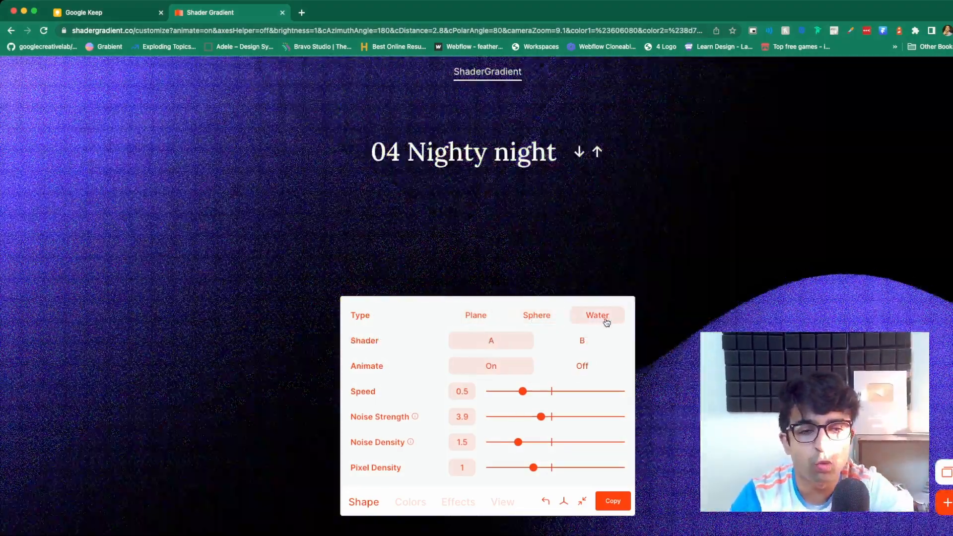
left_click(596, 314)
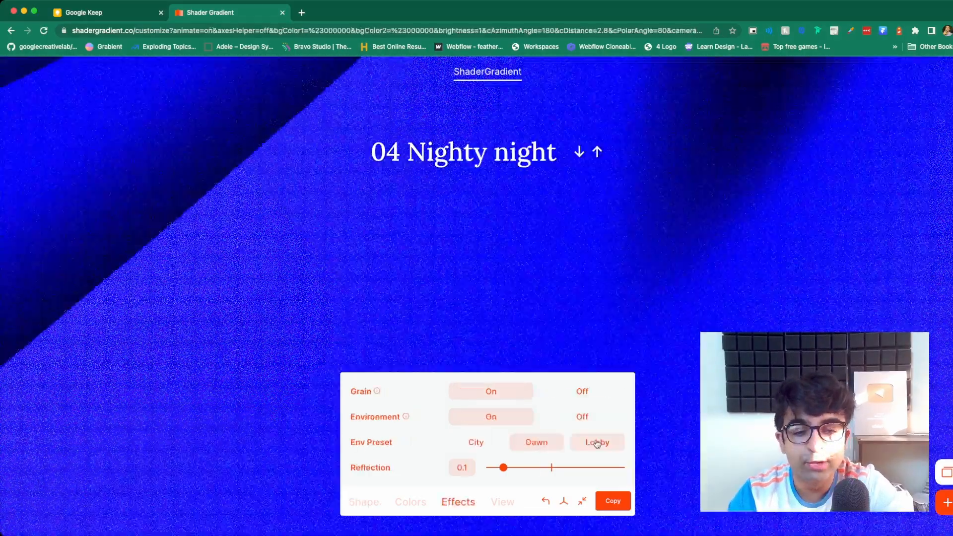
Try the Dawn preset, settle on Lobby, and switch Custom Background to Off
left_click(536, 442)
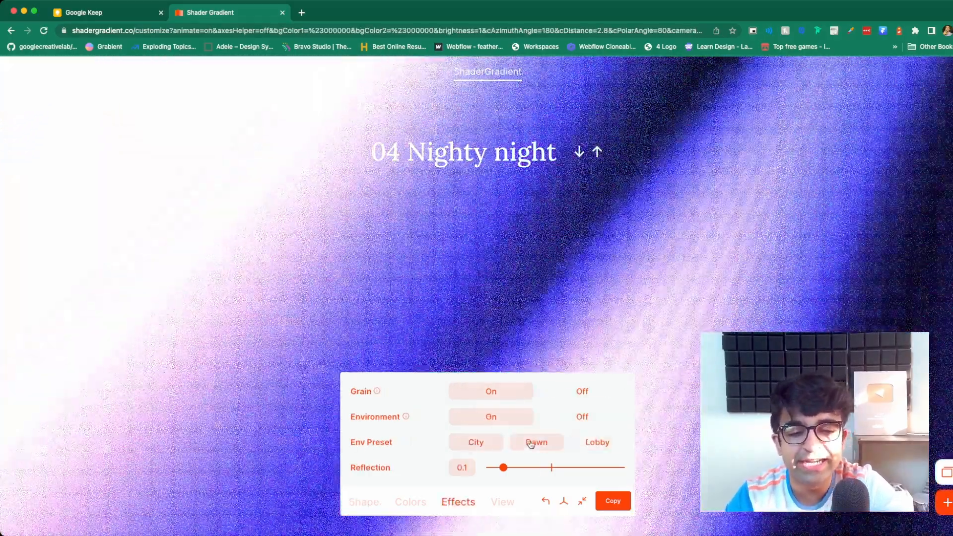
left_click(596, 442)
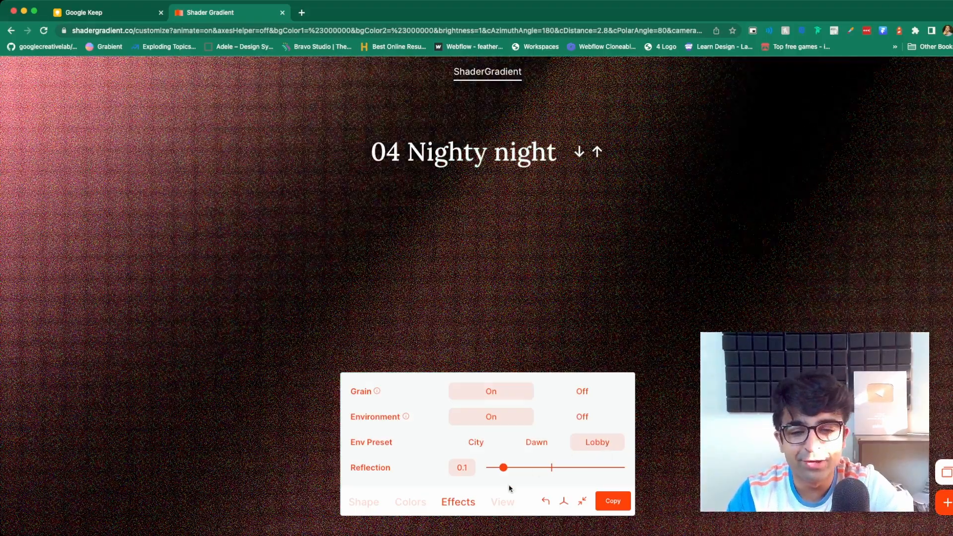
left_click(409, 502)
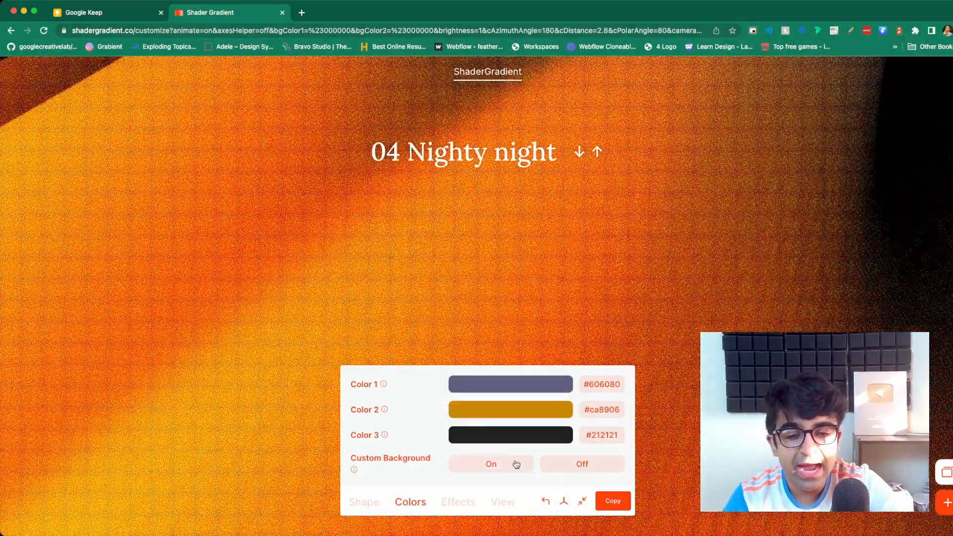
left_click(490, 463)
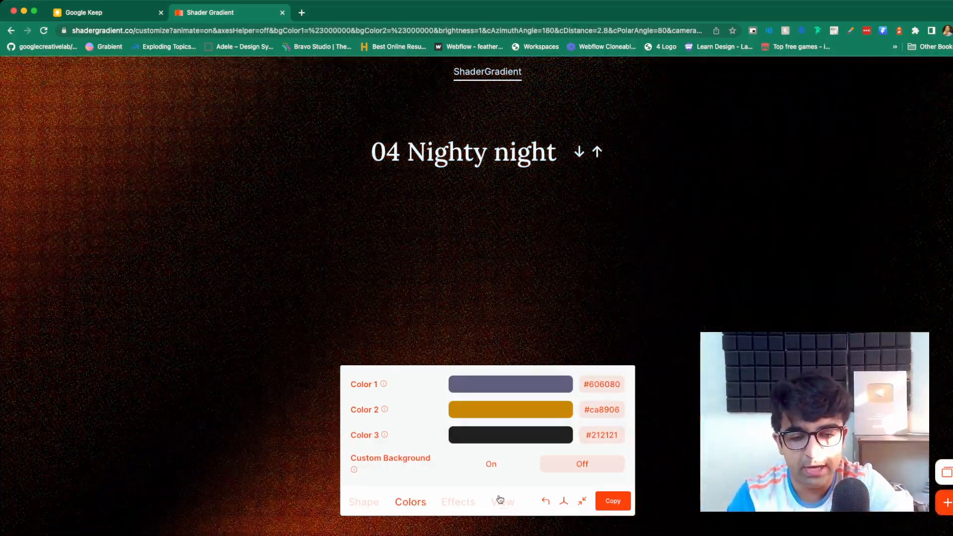
Move the camera to distance 1, then 4.7, and copy the gradient configuration
left_click(502, 502)
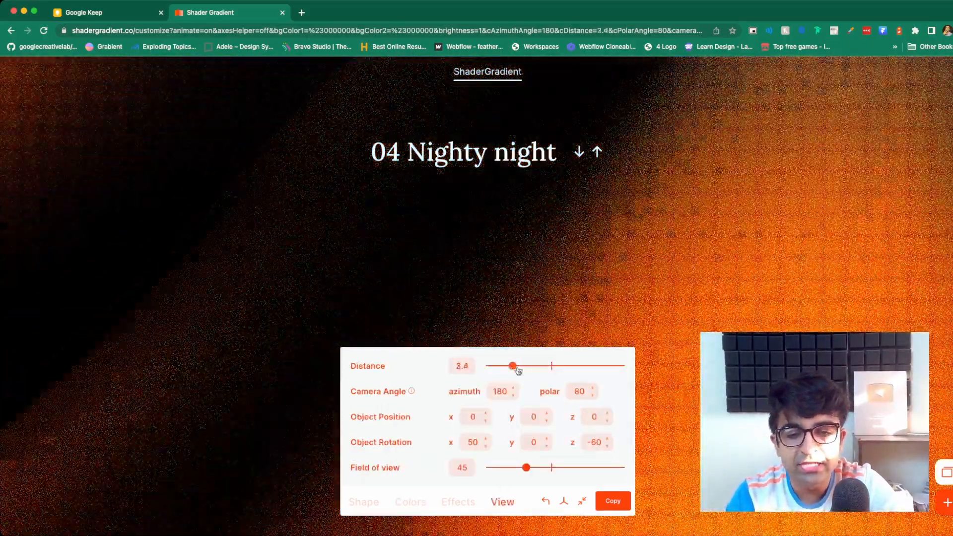
left_click_drag(512, 366, 584, 365)
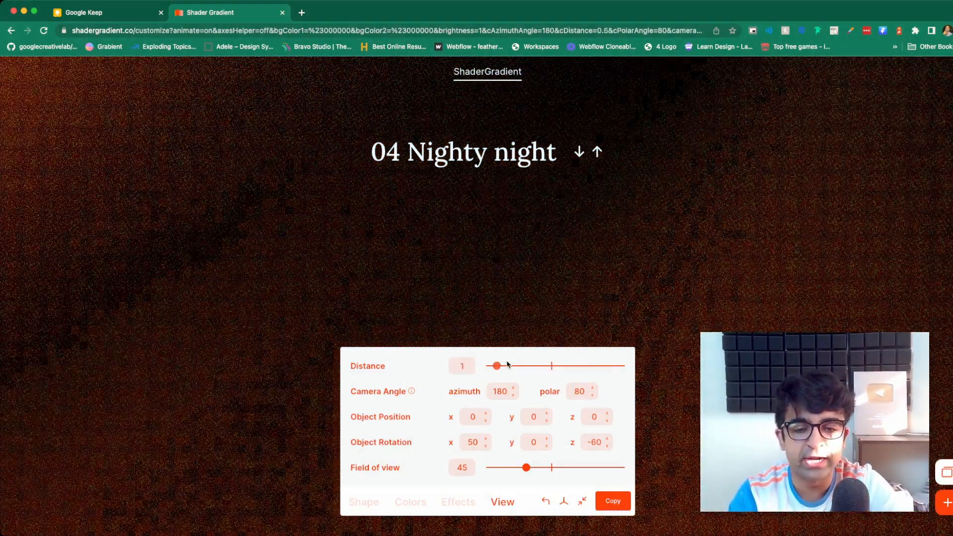
left_click_drag(497, 365, 520, 365)
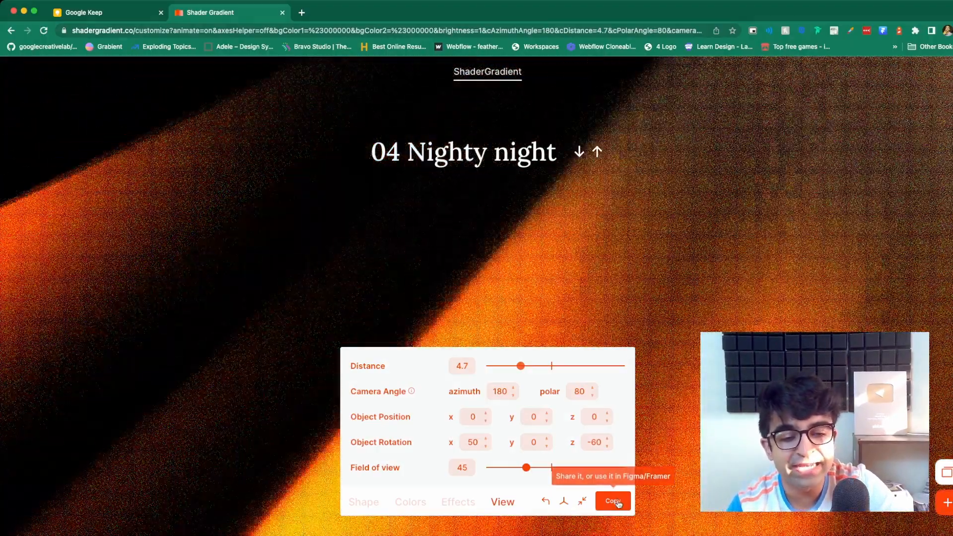
left_click(613, 501)
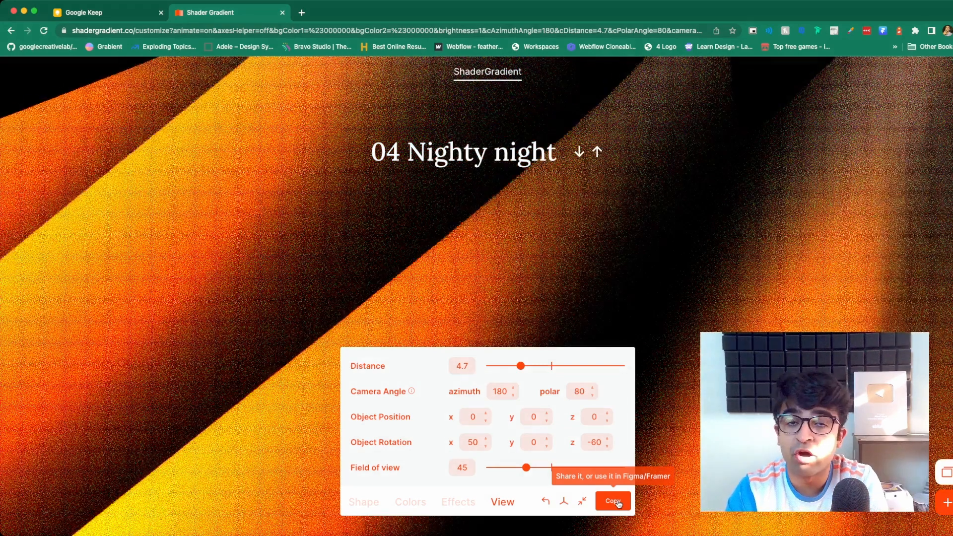
left_click(613, 501)
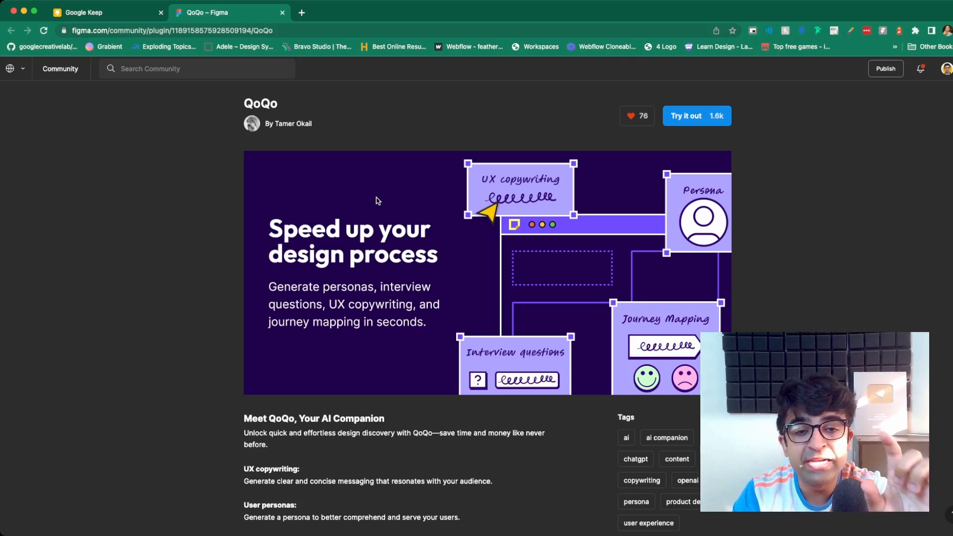
Scroll the QoQo AI plugin page down to its features, tags and version history
left_click(697, 116)
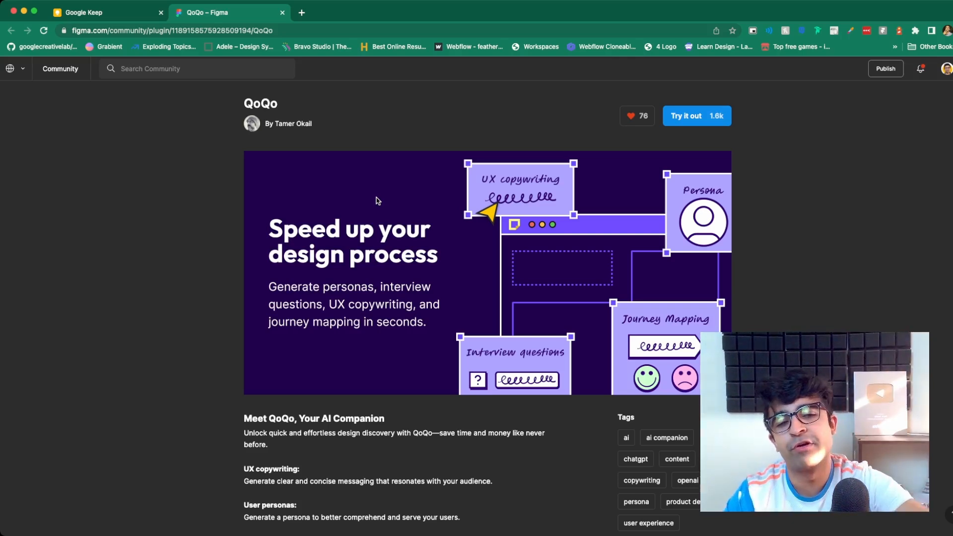
scroll("down", 3)
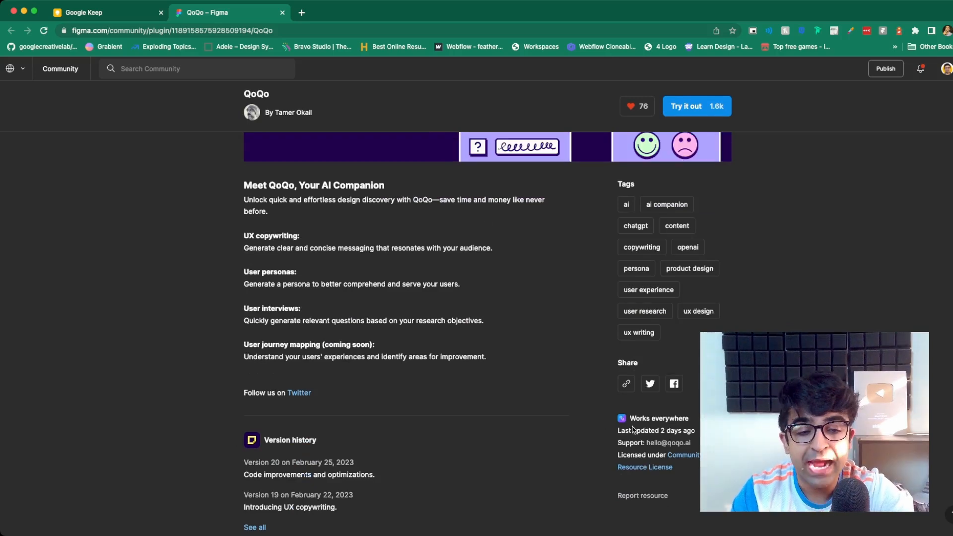